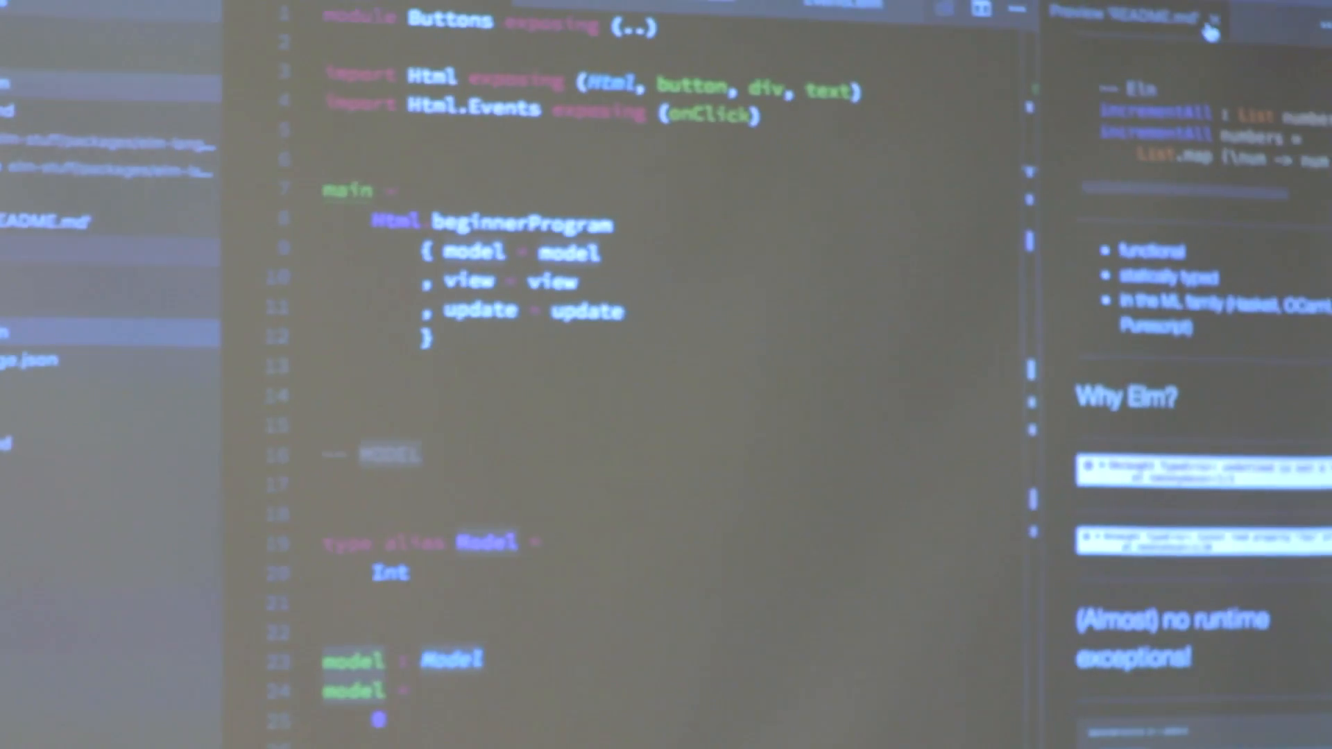
# Step: Close the README.md preview tab, leaving Buttons.elm in view
pyautogui.click(1240, 17)
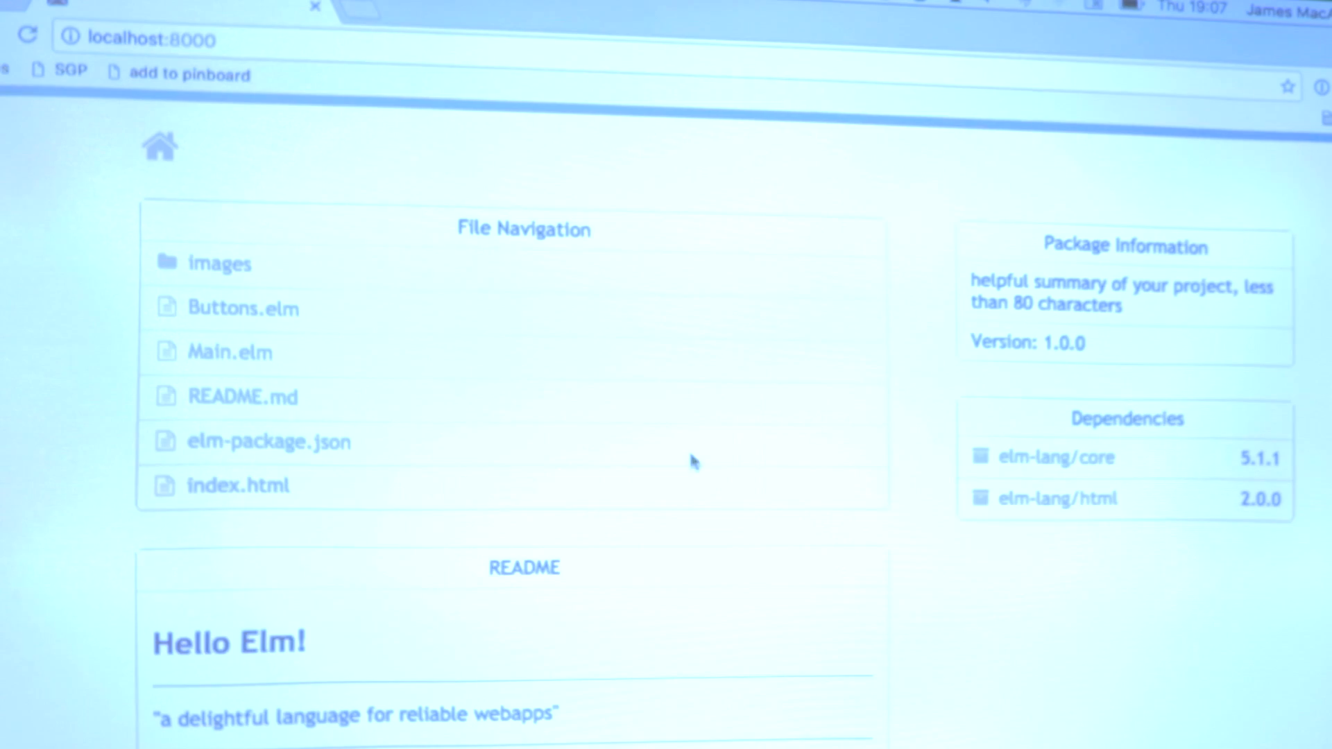
pyautogui.moveTo(94, 216)
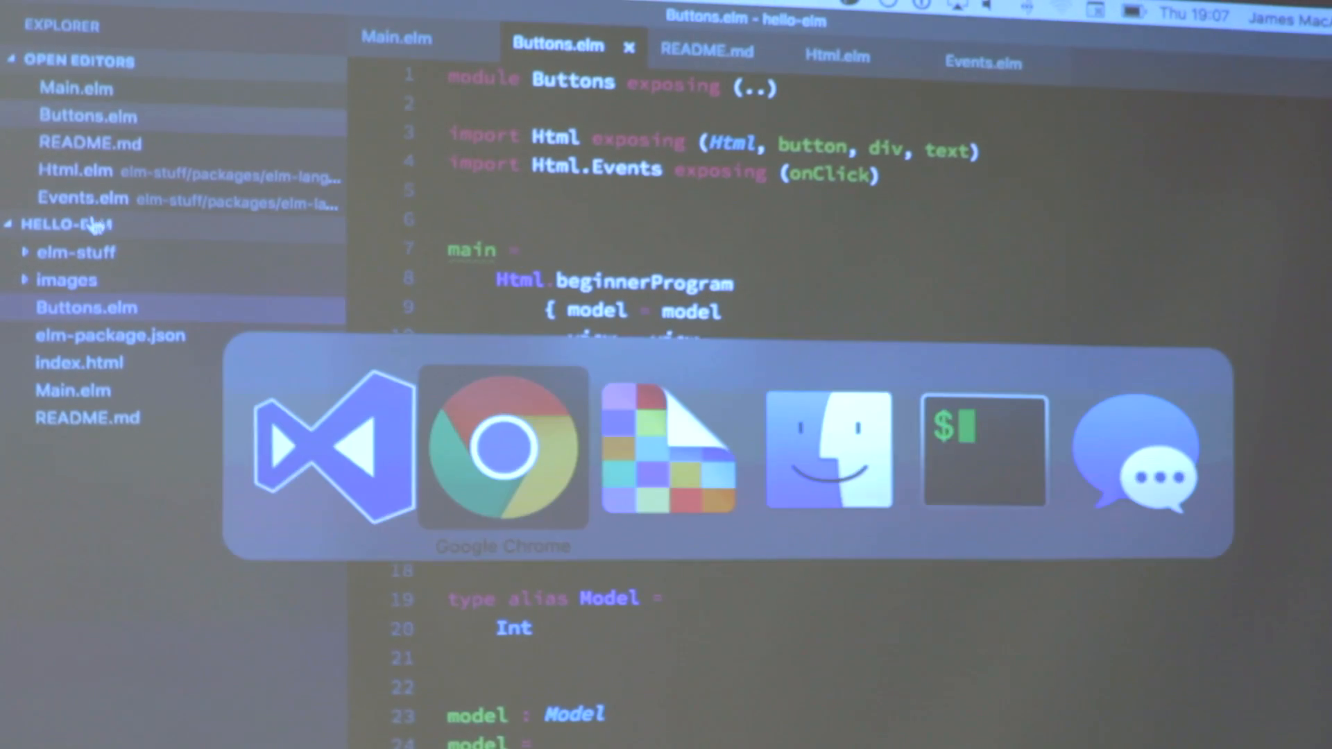
# Step: Bring up the Elm Reactor page at localhost:8000 listing Buttons.elm, Main.elm and README.md
pyautogui.click(503, 449)
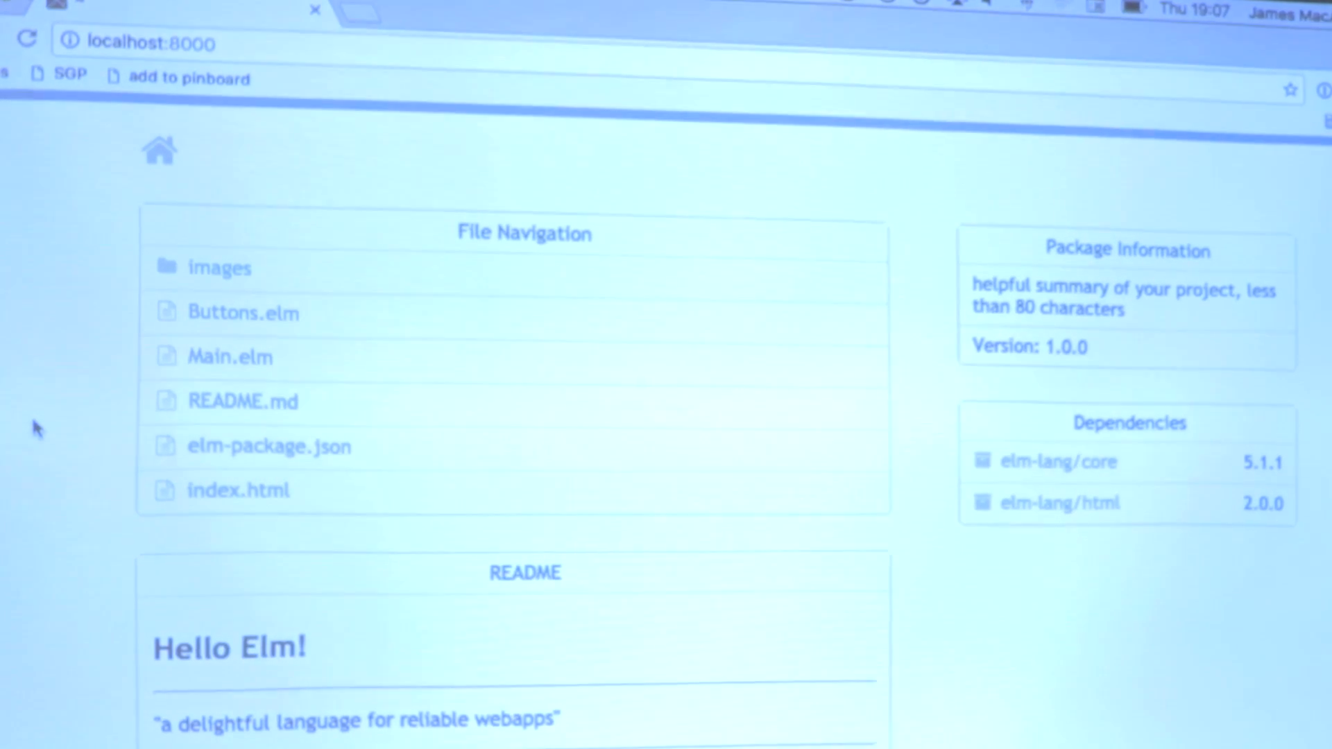
pyautogui.scroll(3)
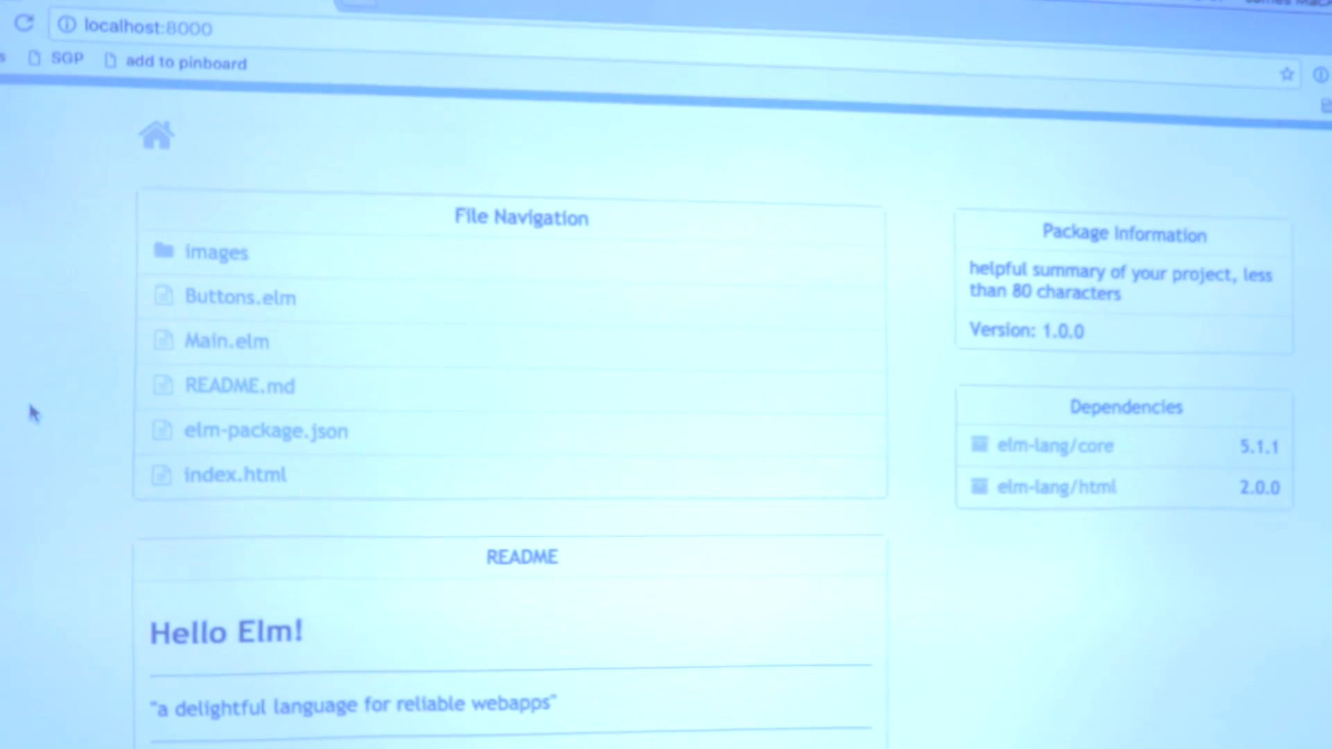
pyautogui.scroll(-3)
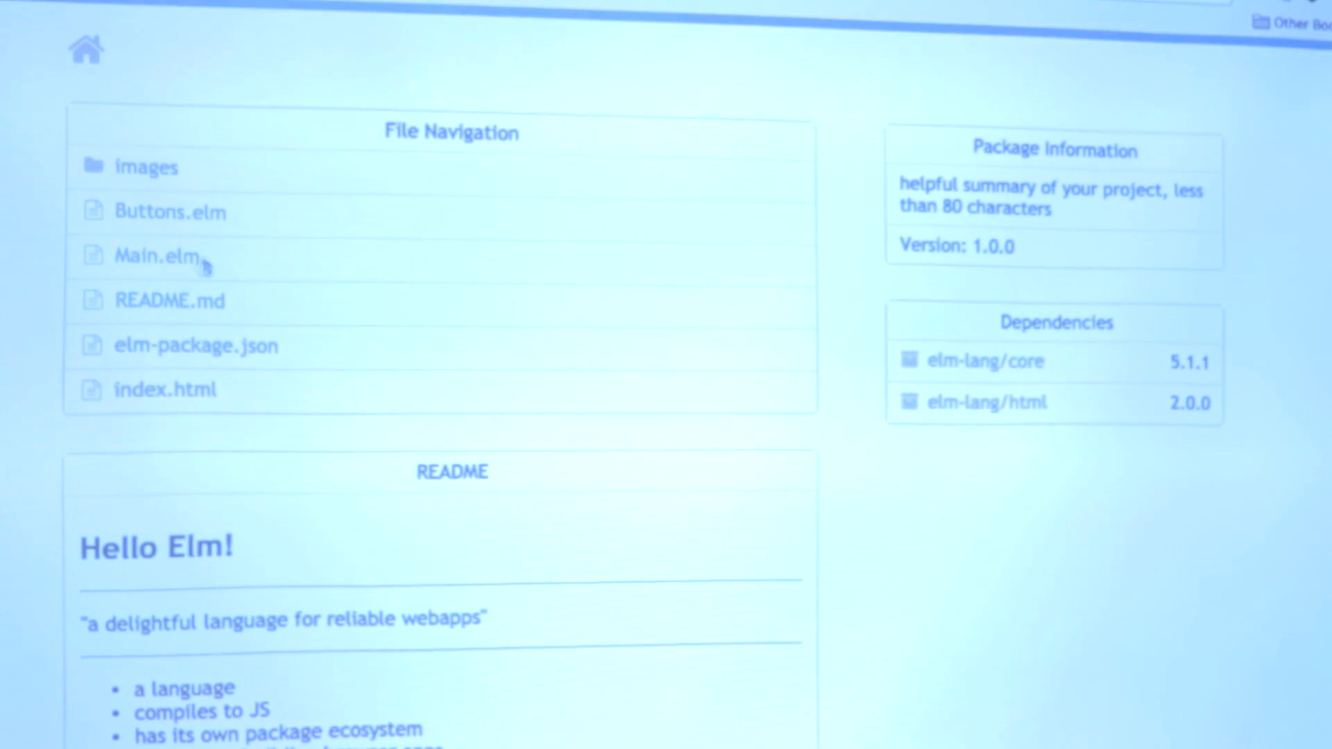
pyautogui.moveTo(170, 213)
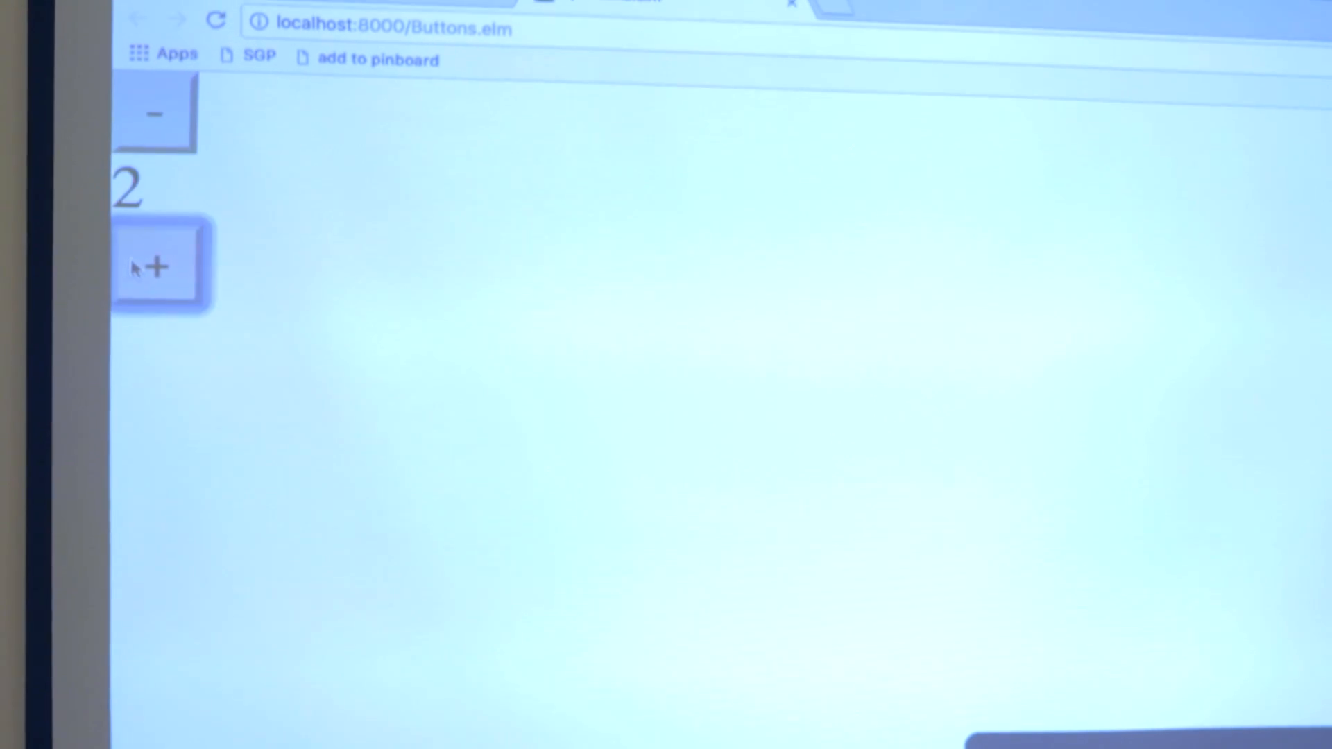
# Step: Test the Buttons.elm counter with the + and - buttons, ending at 0
pyautogui.click(154, 115)
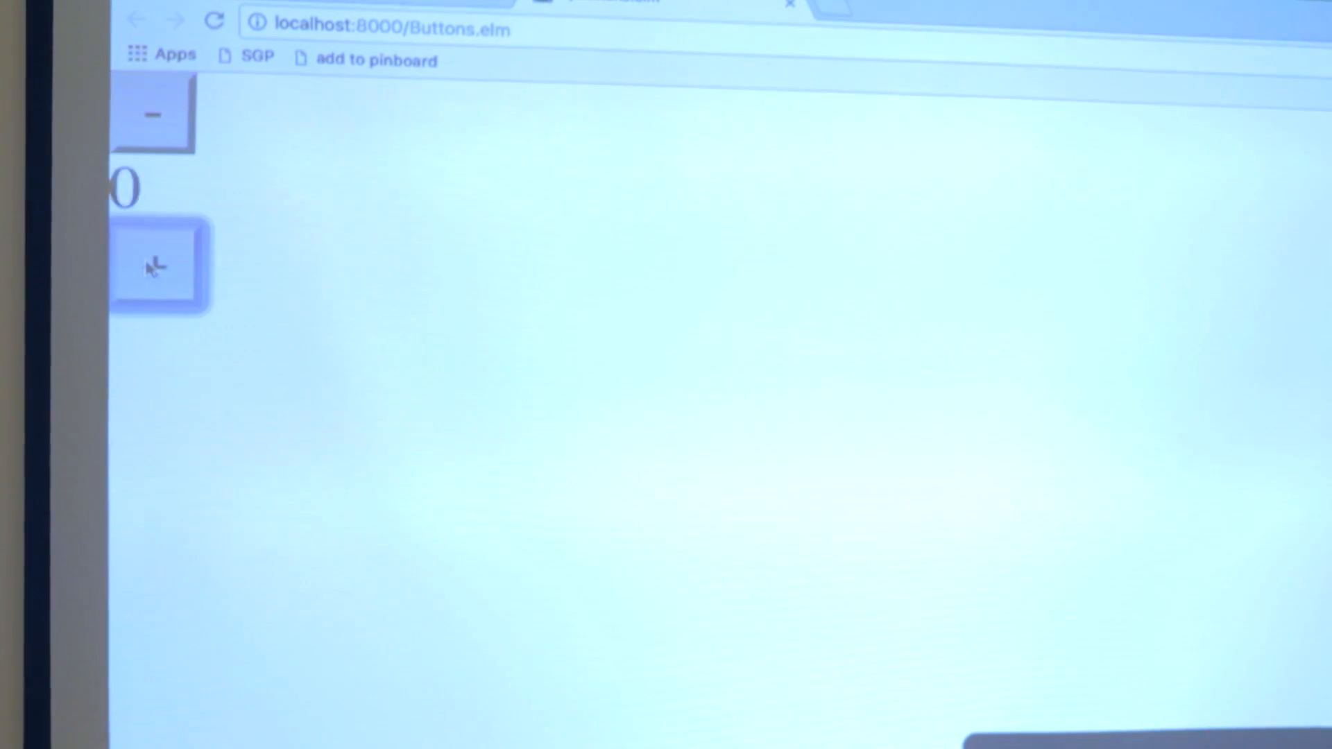
pyautogui.click(155, 266)
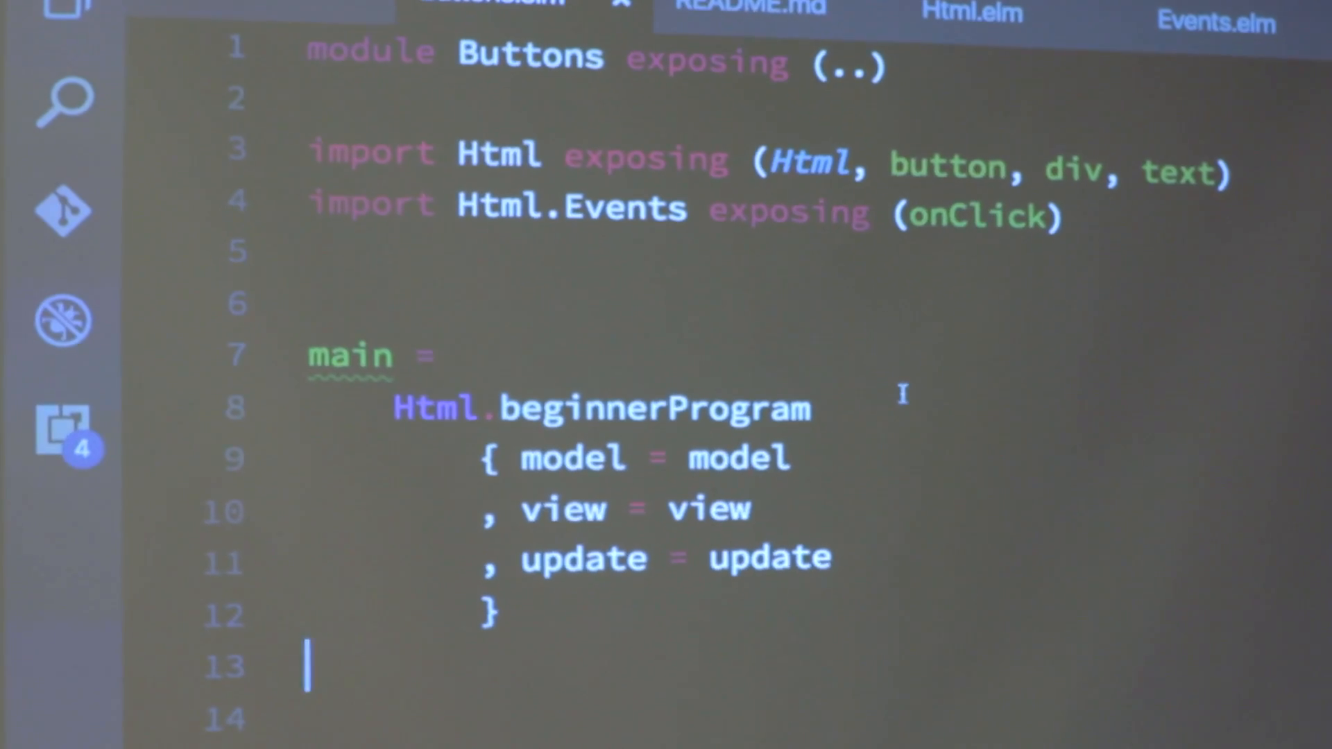
# Step: Scroll Buttons.elm to main wiring model, view and update via Html.beginnerProgram
pyautogui.scroll(-3)
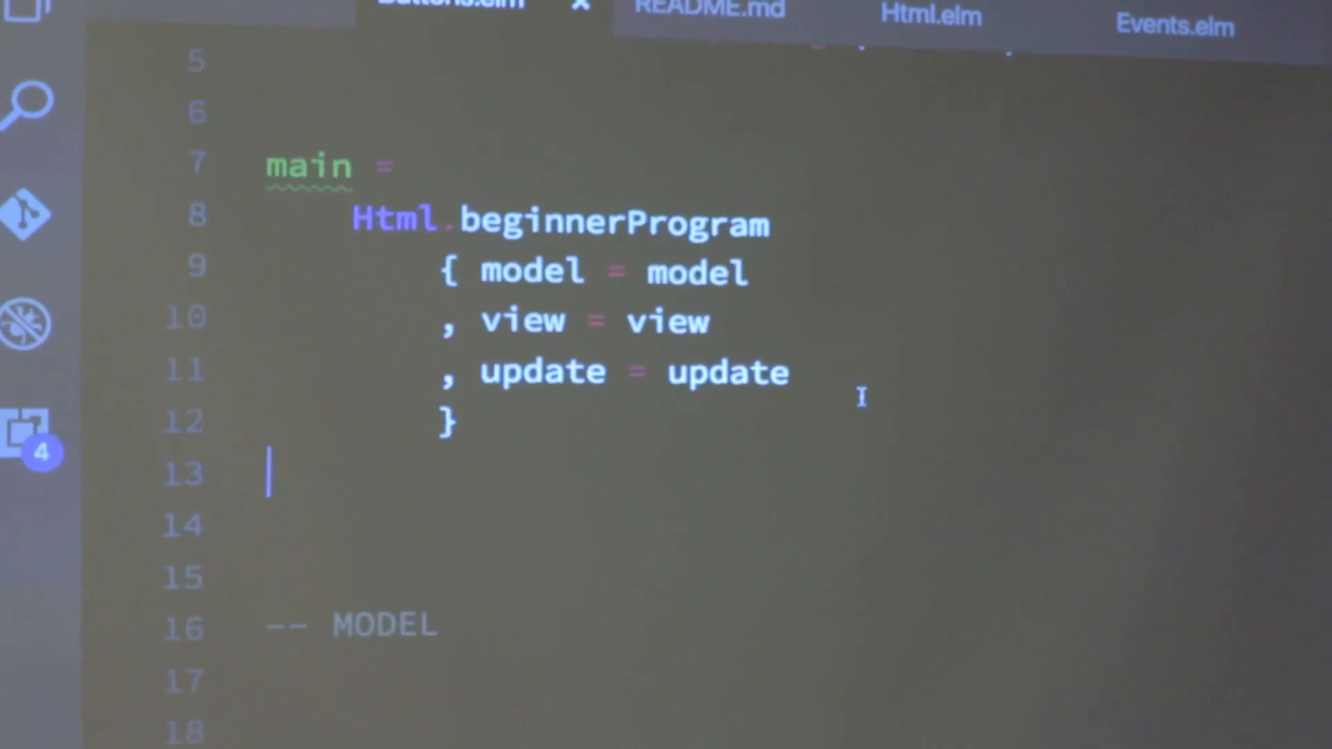
pyautogui.scroll(3)
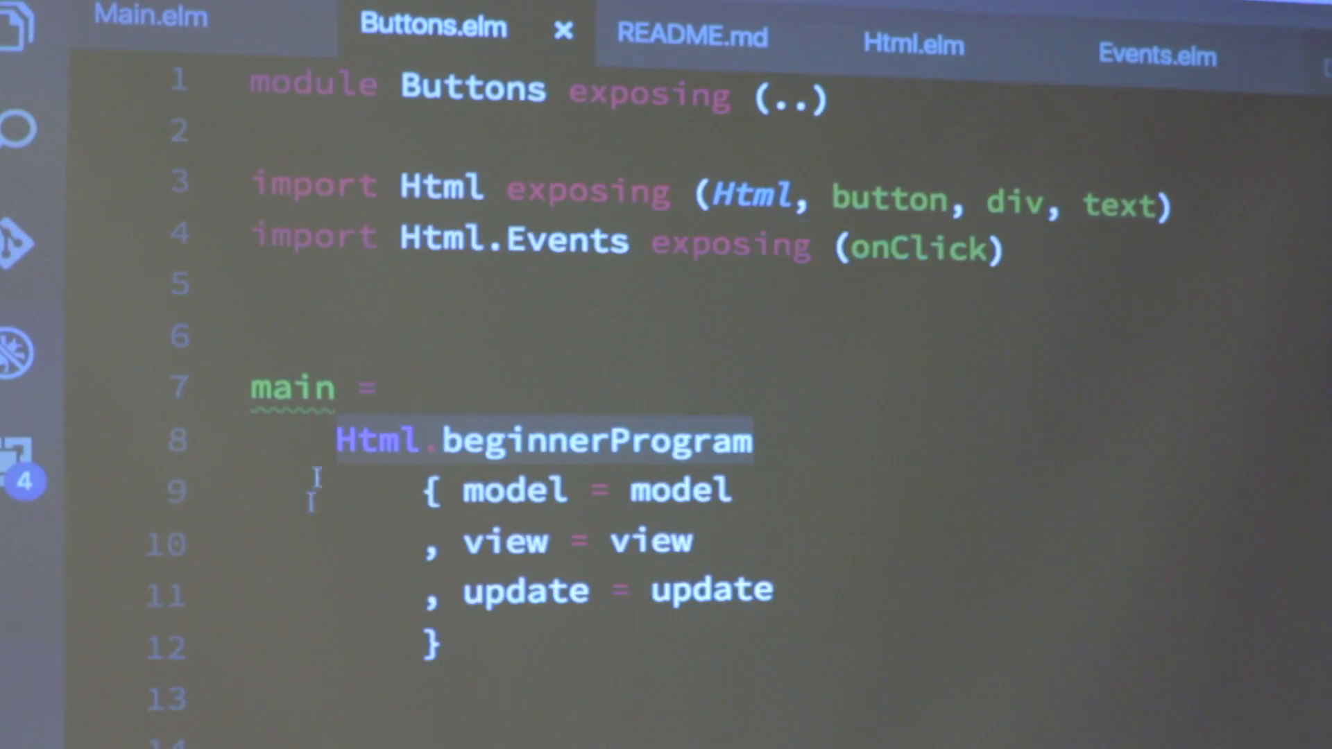
pyautogui.moveTo(441, 185)
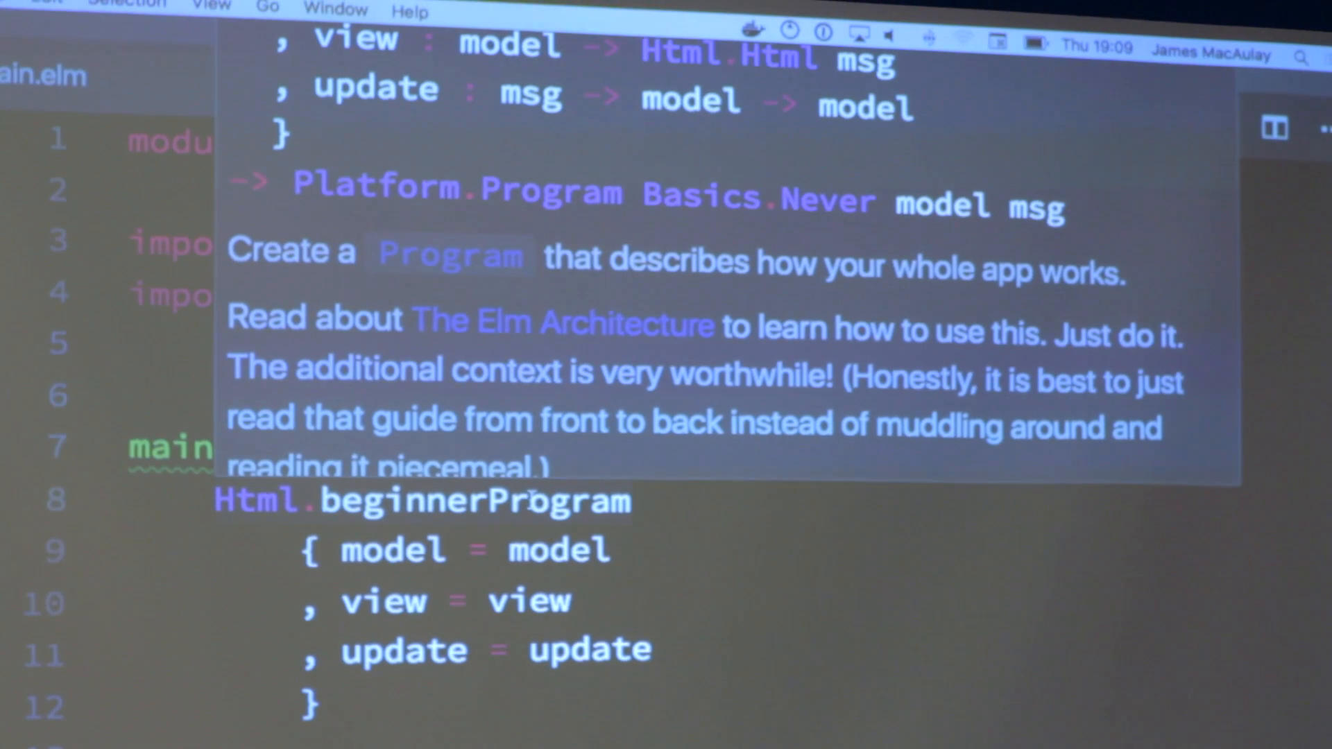
pyautogui.moveTo(633, 223)
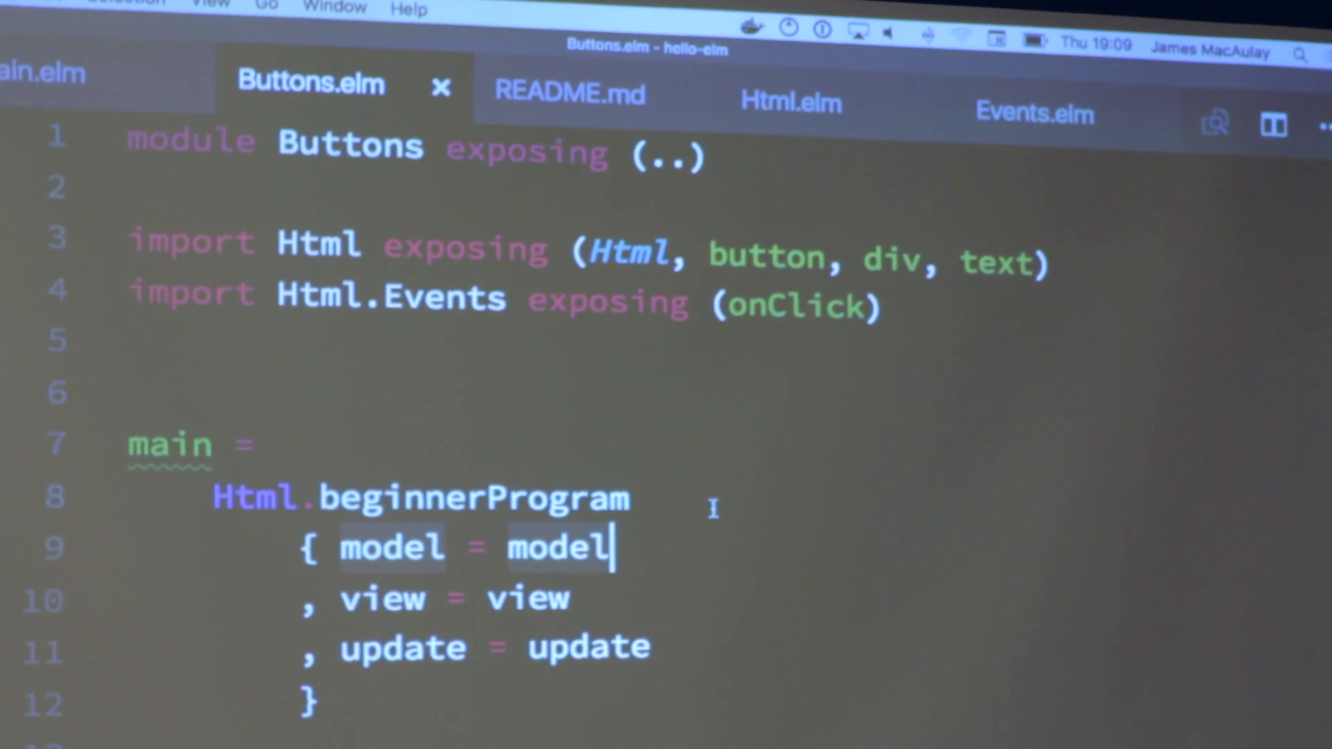
pyautogui.scroll(-3)
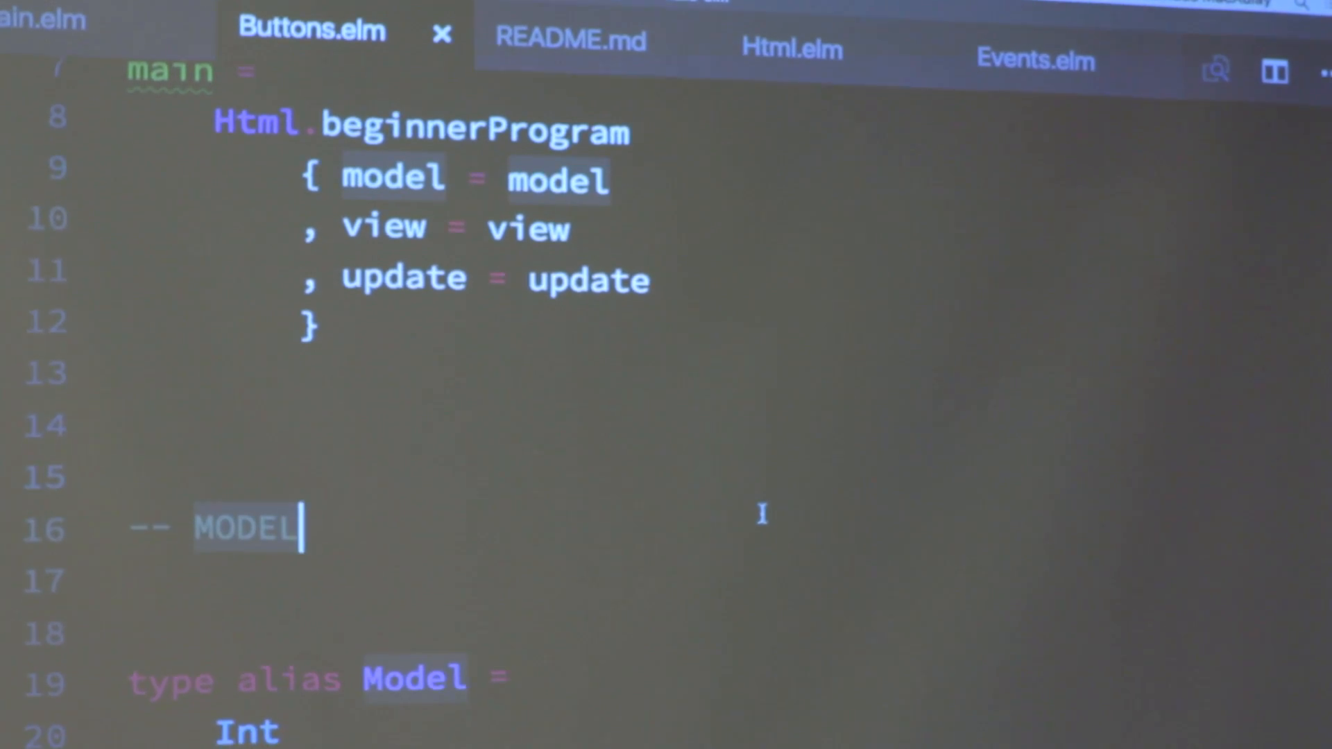
pyautogui.scroll(3)
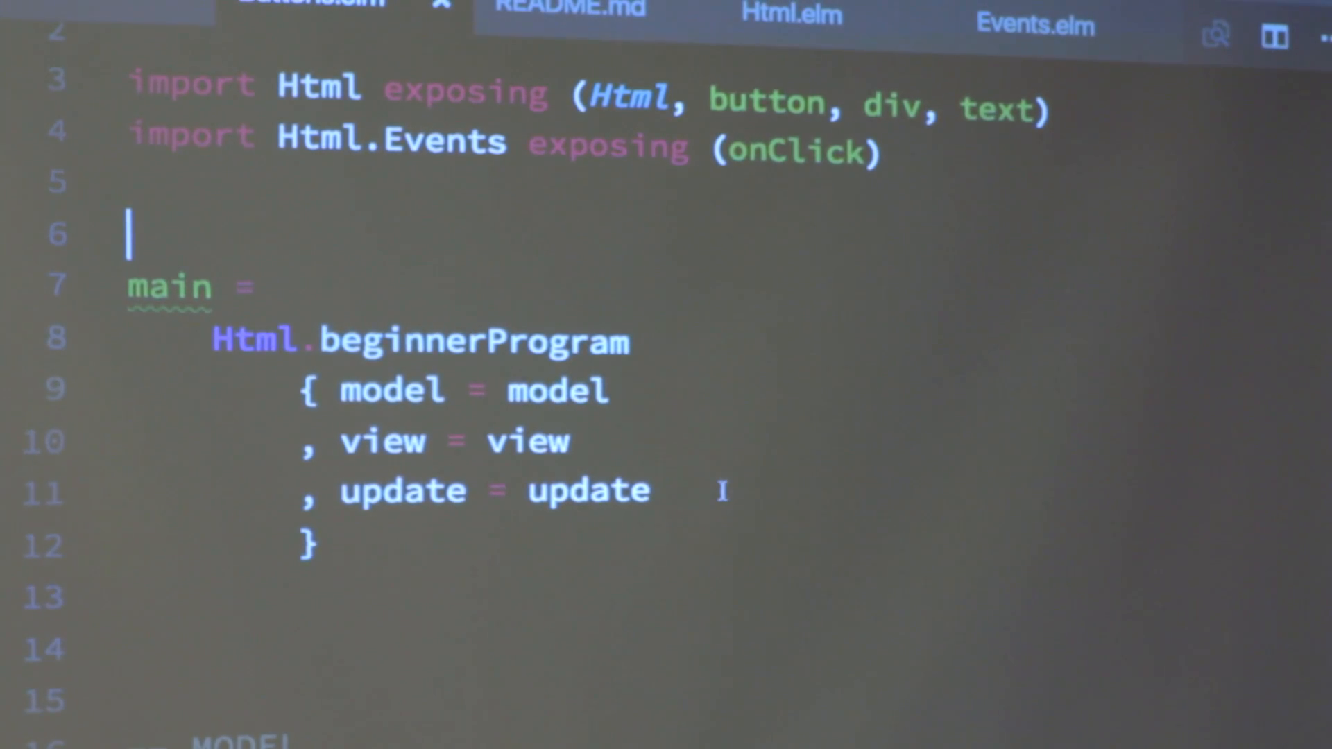
pyautogui.scroll(-3)
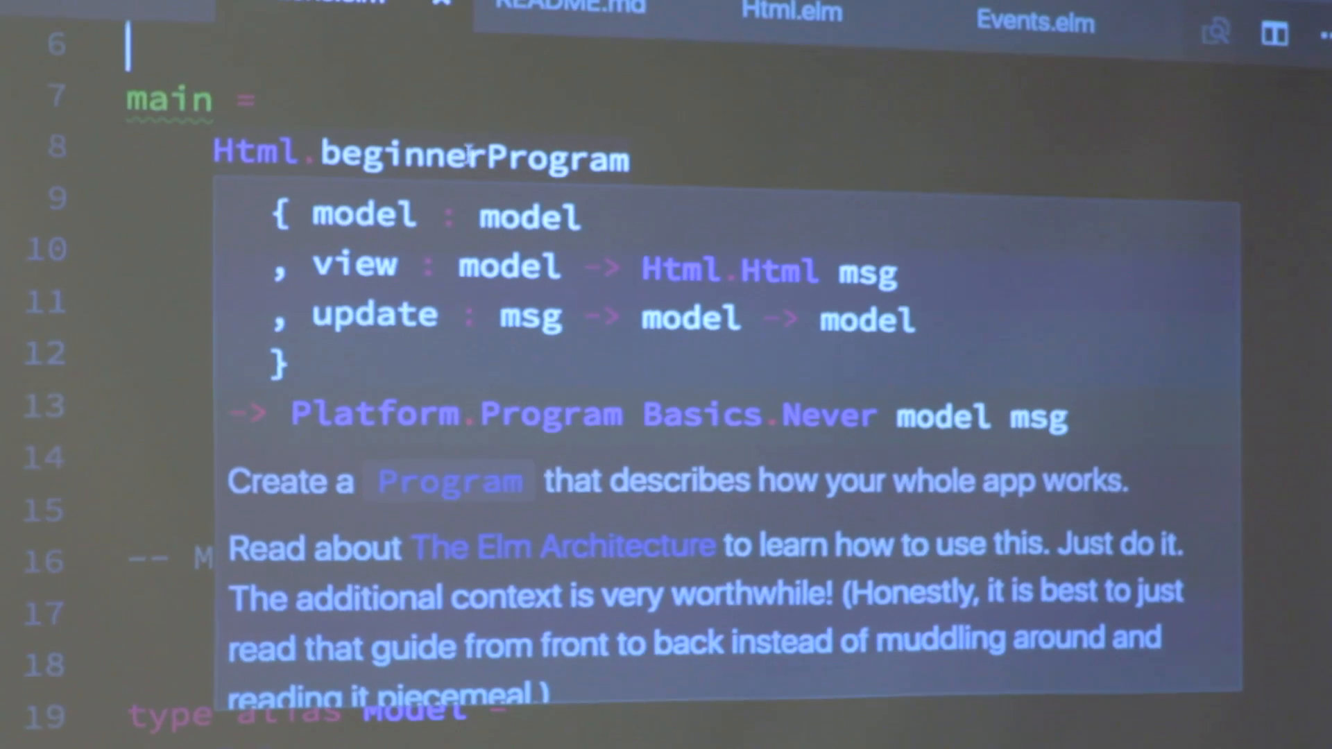
pyautogui.scroll(-3)
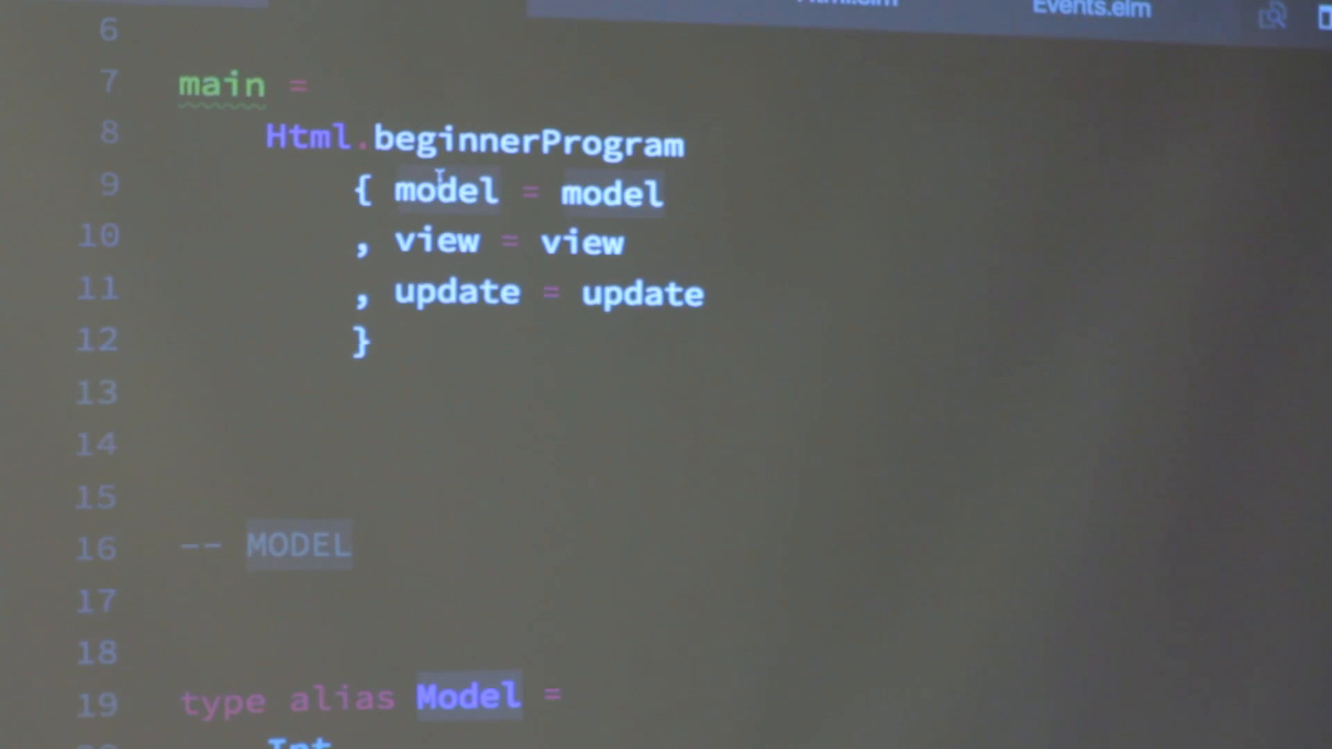
pyautogui.moveTo(476, 143)
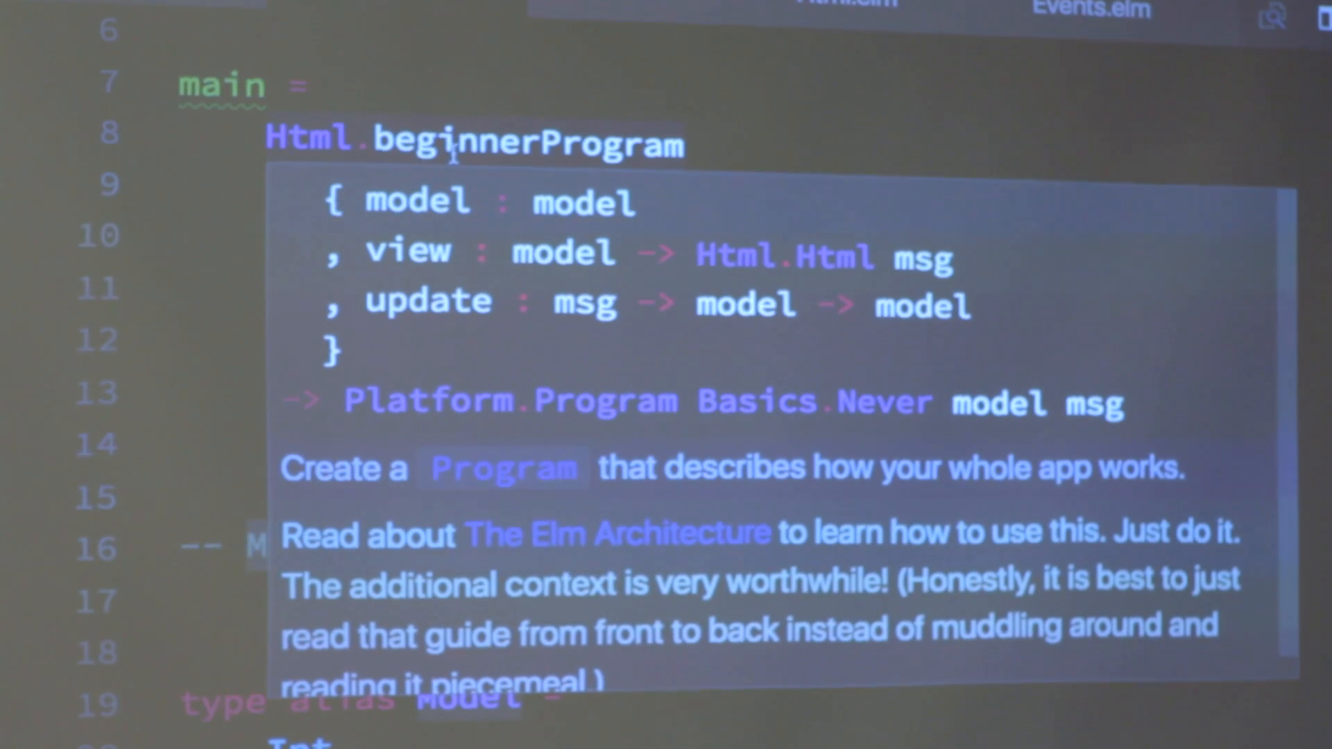
# Step: Scroll to view Html.beginnerProgram's documentation tooltip above the Model alias
pyautogui.scroll(-3)
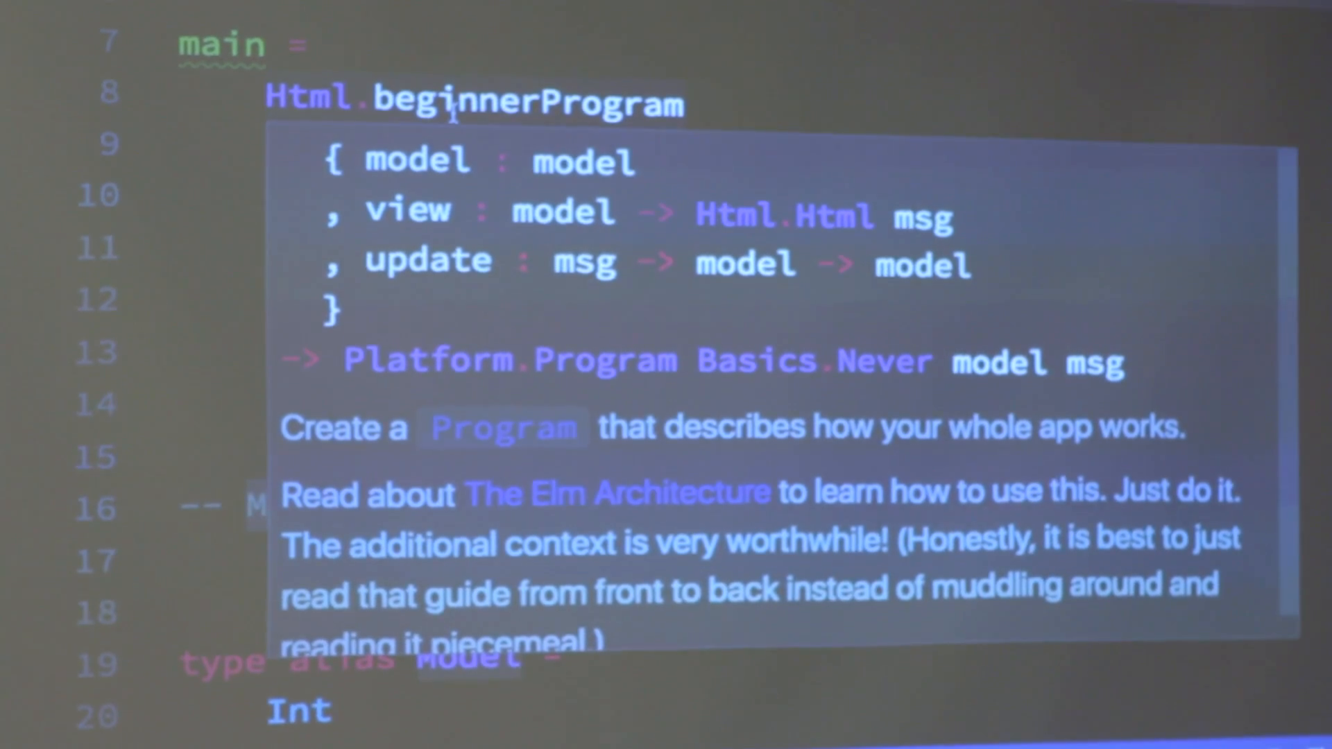